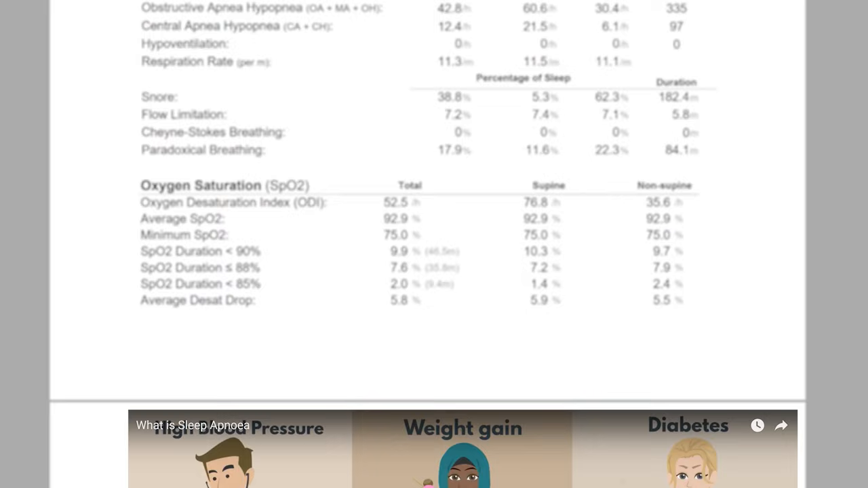
# Step: Draw a red line under the Cheyne-Stokes Breathing row of the Respiratory Indices table
pyautogui.scroll(-3)
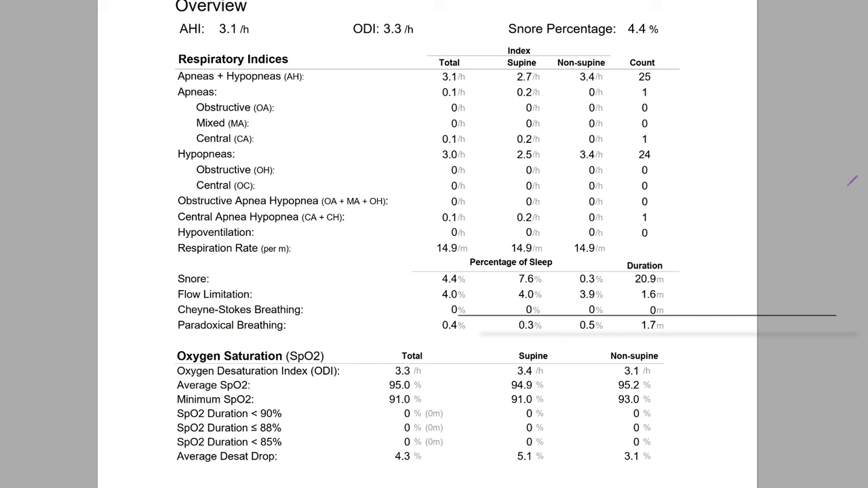
pyautogui.moveTo(204, 75); pyautogui.dragTo(427, 92)
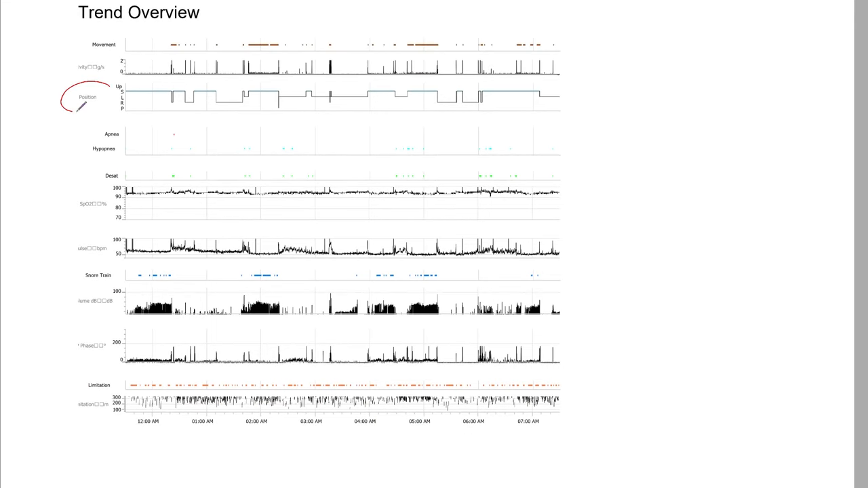
# Step: Circle the Position axis scale values and draw an arrow to the start of the position trace
pyautogui.moveTo(106, 75); pyautogui.dragTo(120, 120)
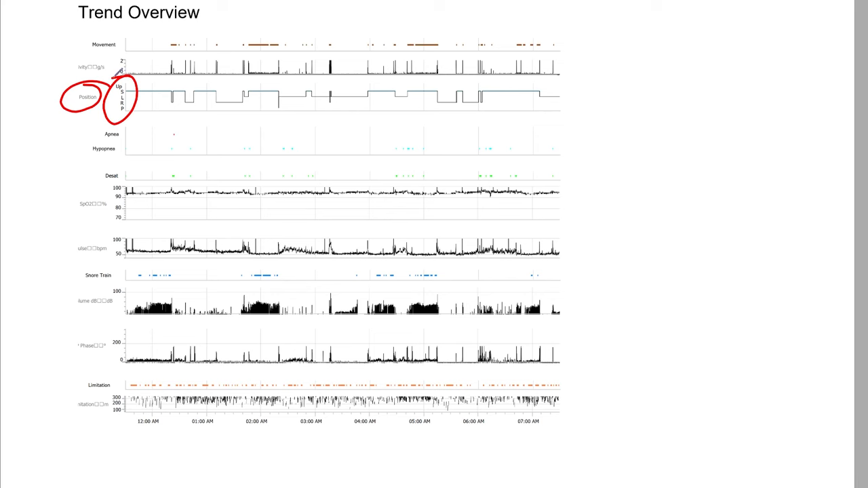
pyautogui.moveTo(119, 70); pyautogui.dragTo(183, 87)
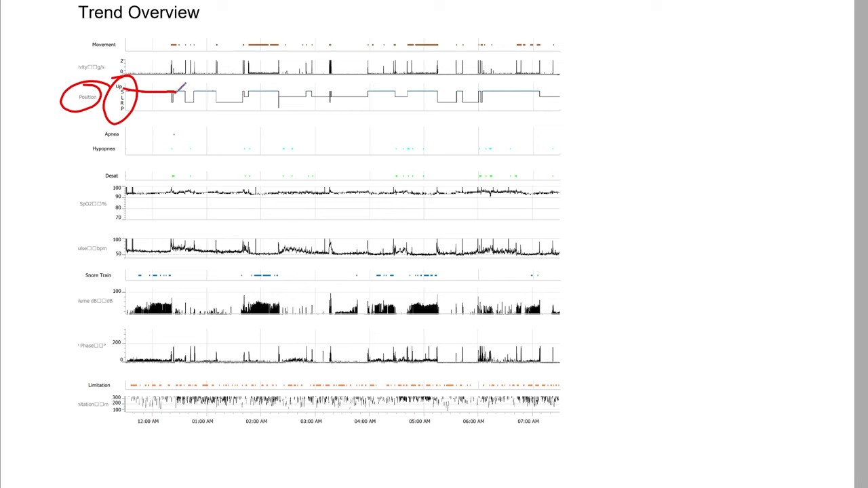
pyautogui.moveTo(214, 92); pyautogui.dragTo(251, 107)
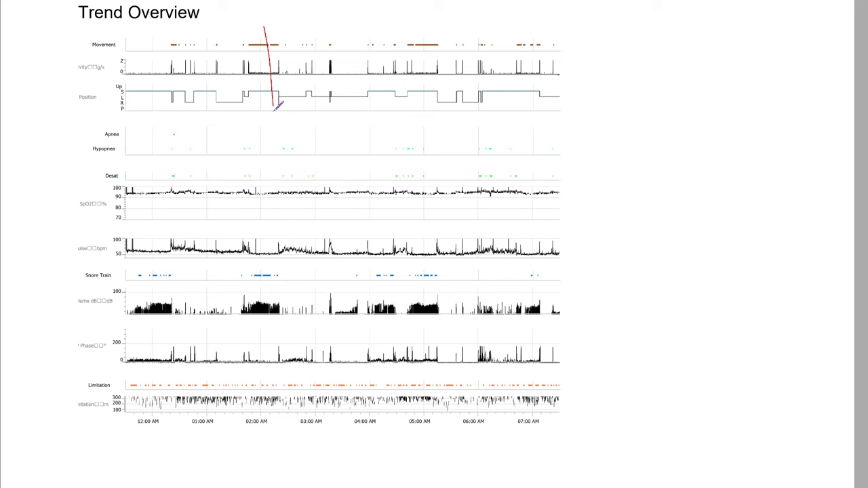
# Step: Draw a tall red oval around the 02:00 AM band spanning all trend graphs
pyautogui.moveTo(265, 27); pyautogui.dragTo(261, 414)
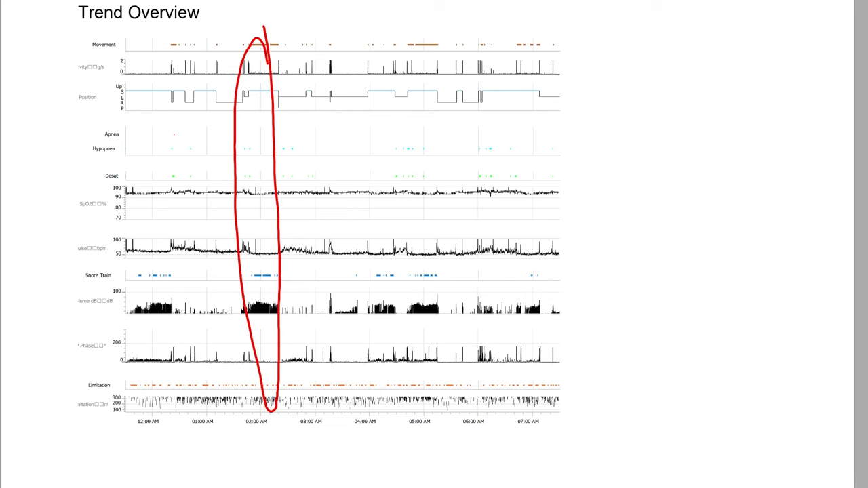
pyautogui.moveTo(380, 42); pyautogui.dragTo(387, 392)
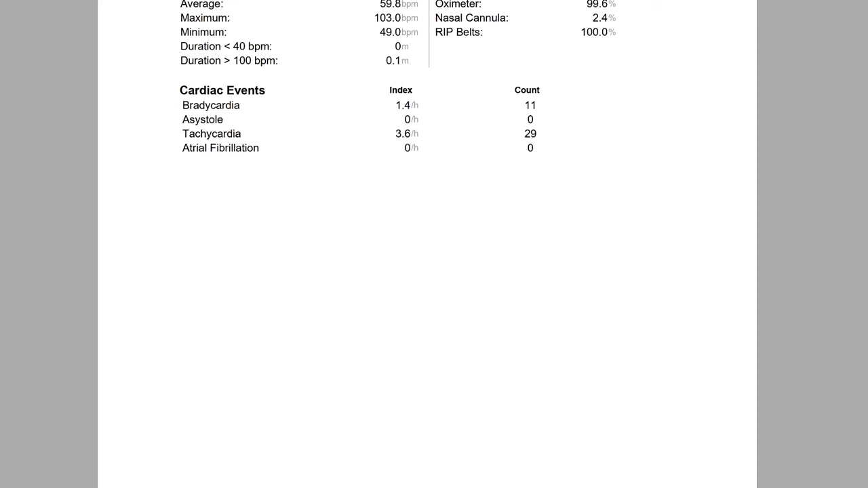
# Step: Scroll down past the Cardiac Events table to the Trend Overview graphs page
pyautogui.scroll(-3)
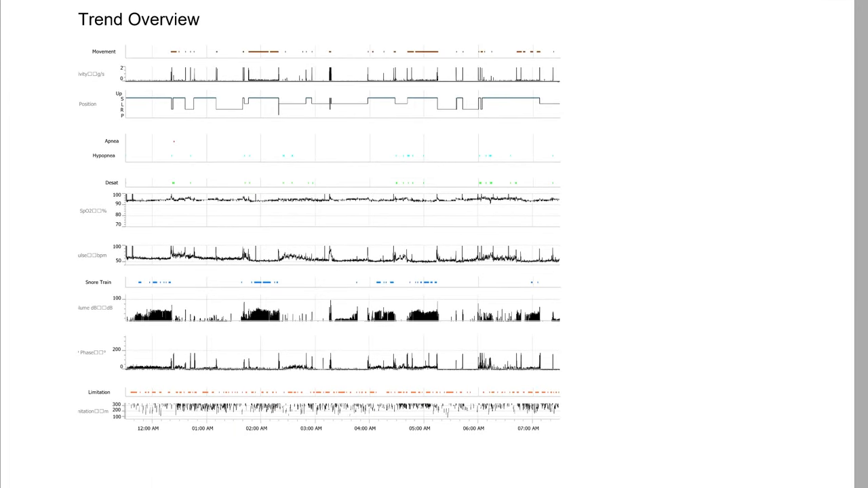
pyautogui.scroll(-3)
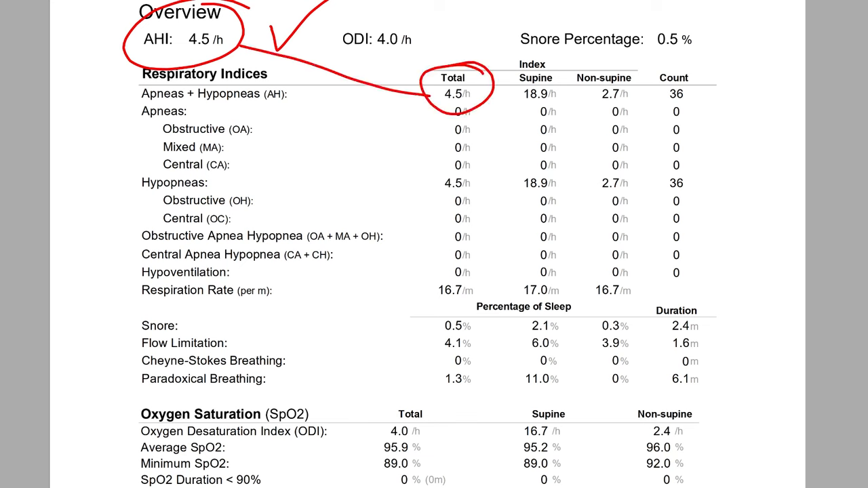
# Step: Scroll down to the Oxygen Saturation and Position and Analysis Time tables
pyautogui.scroll(-3)
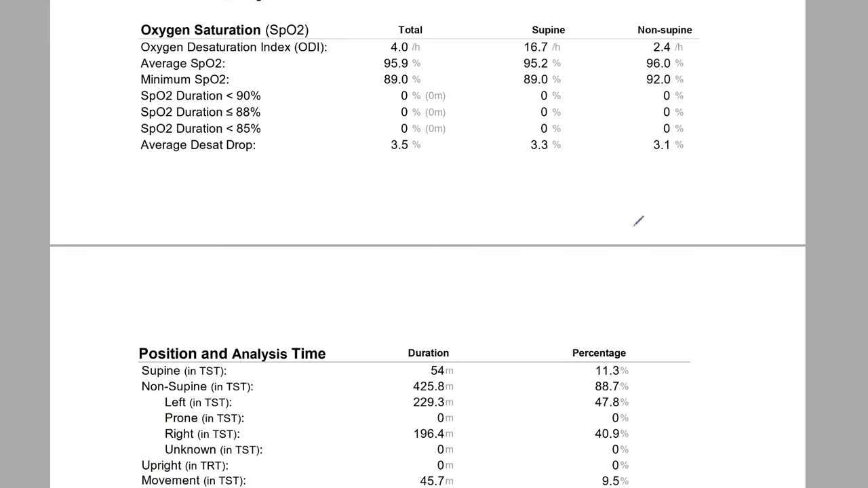
# Step: Circle in red the upright position spike and the SpO2 dip near 12:00 AM
pyautogui.moveTo(559, 366); pyautogui.dragTo(651, 400)
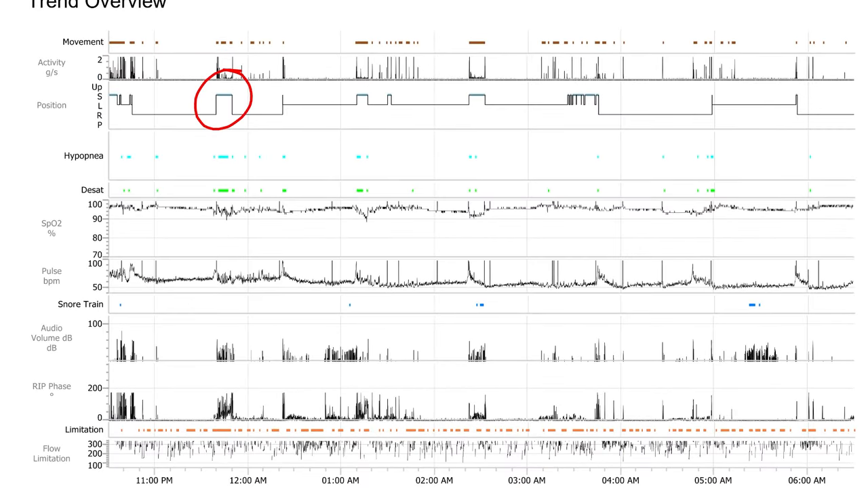
pyautogui.moveTo(210, 179); pyautogui.dragTo(231, 244)
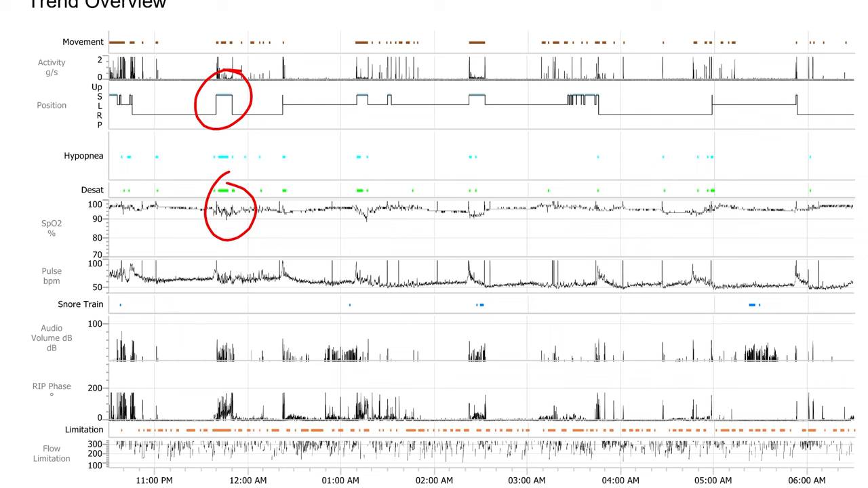